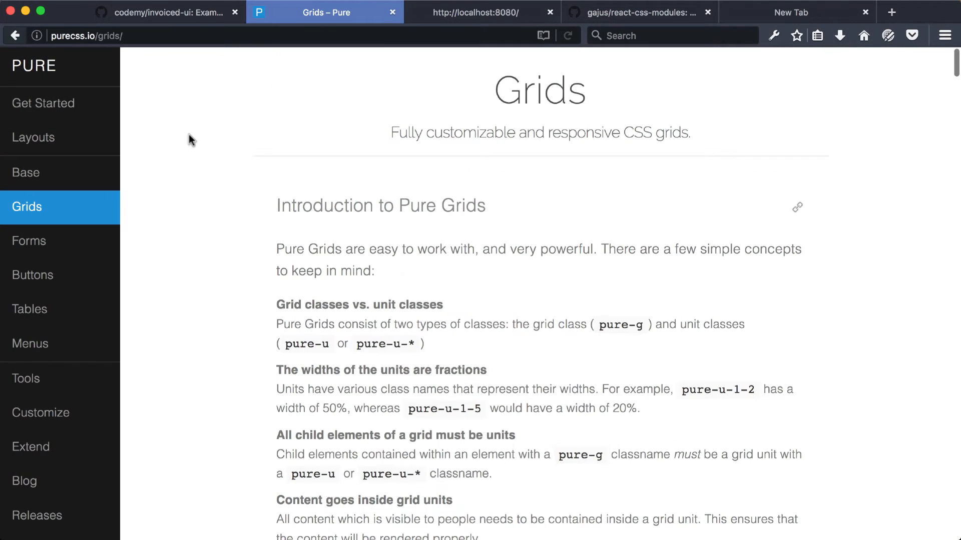
- Open the Pure home page and scroll to its hosted pure-min.css link snippet
left_click(33, 66)
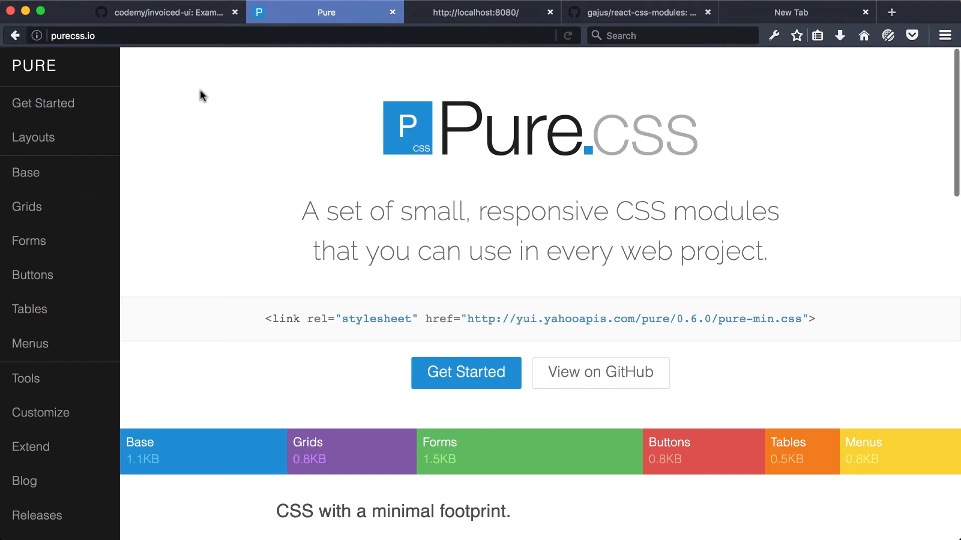
scroll("down", 3)
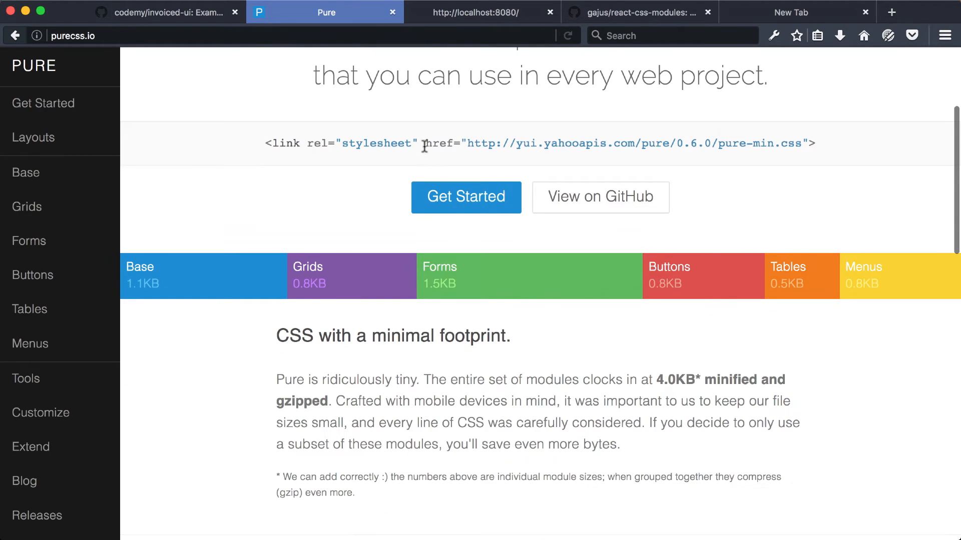
mouse_move(832, 158)
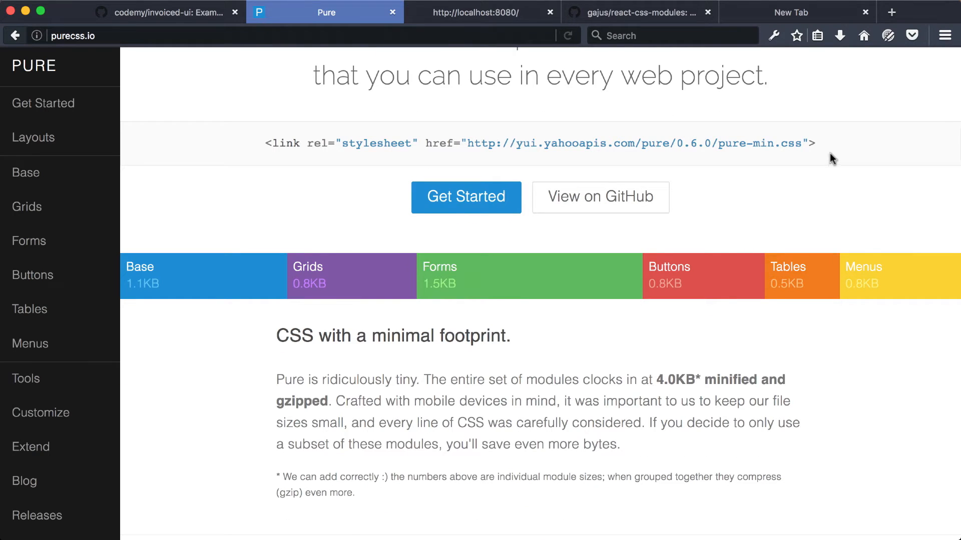
mouse_move(827, 146)
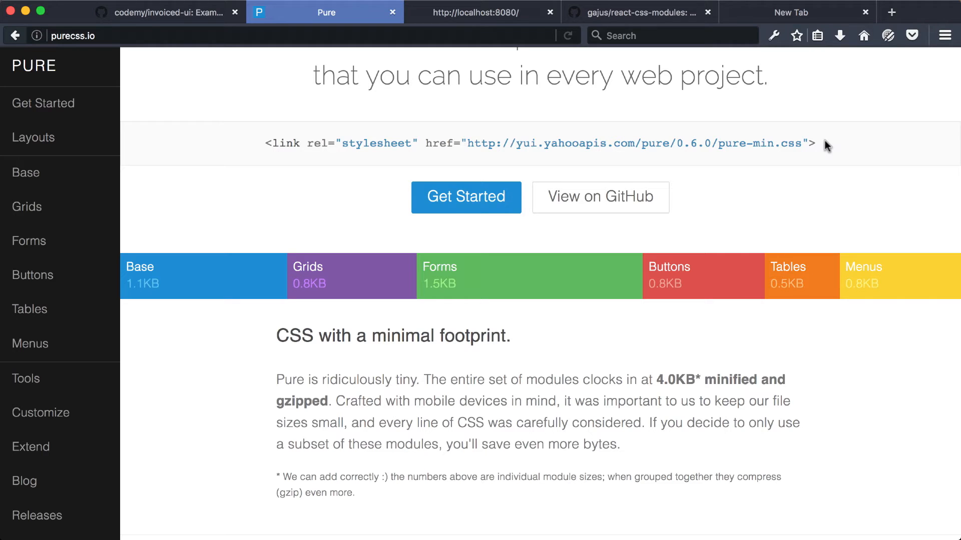
scroll("down", 3)
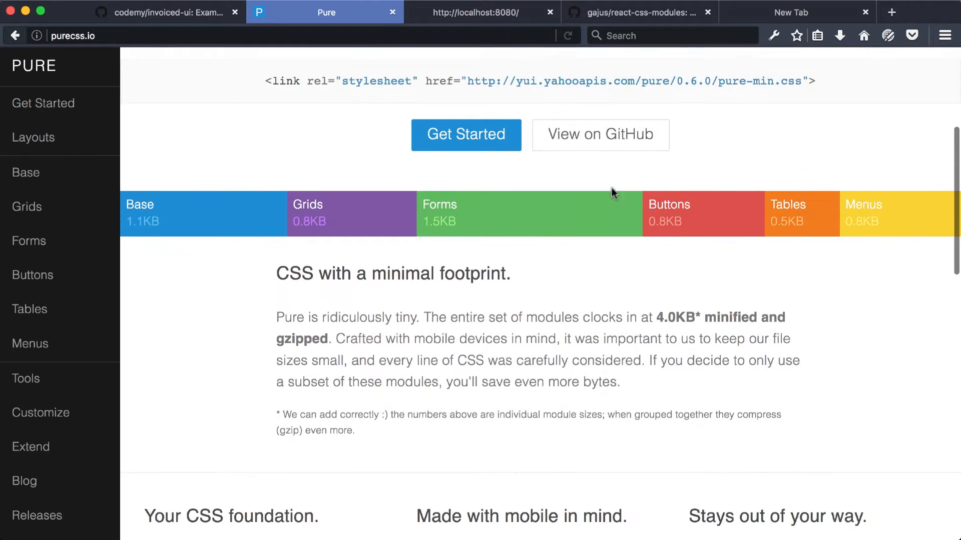
scroll("up", 3)
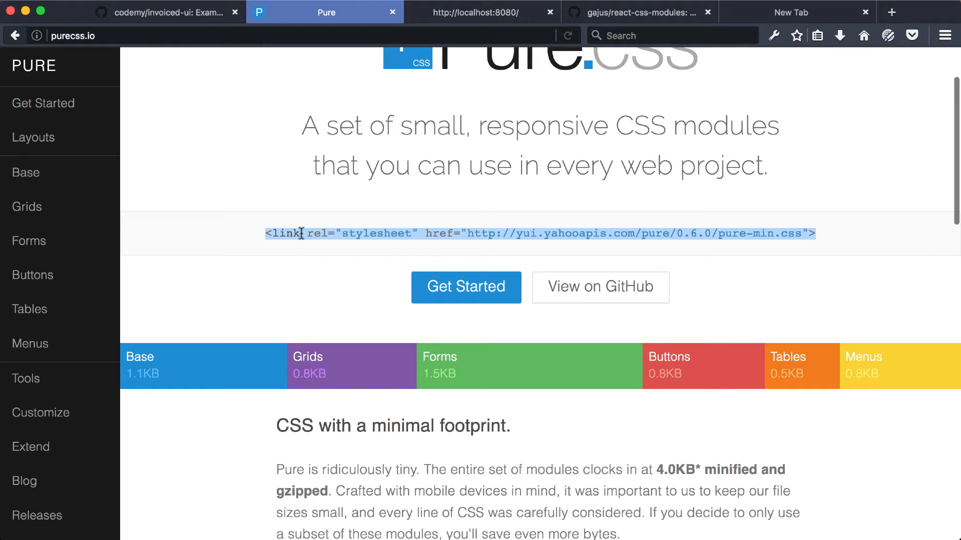
mouse_move(624, 233)
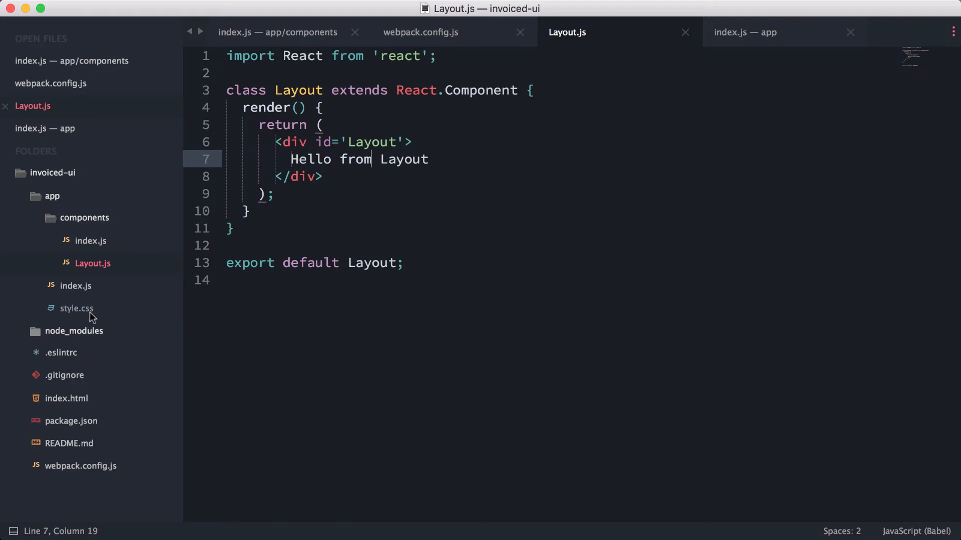
mouse_move(83, 344)
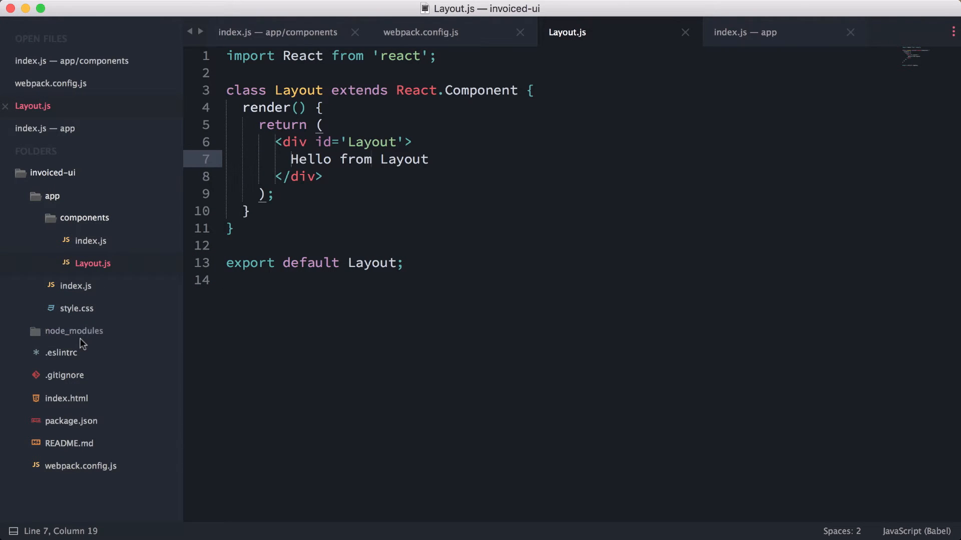
- Open index.html and edit its head, leaving it without the hosted Pure link
left_click(65, 398)
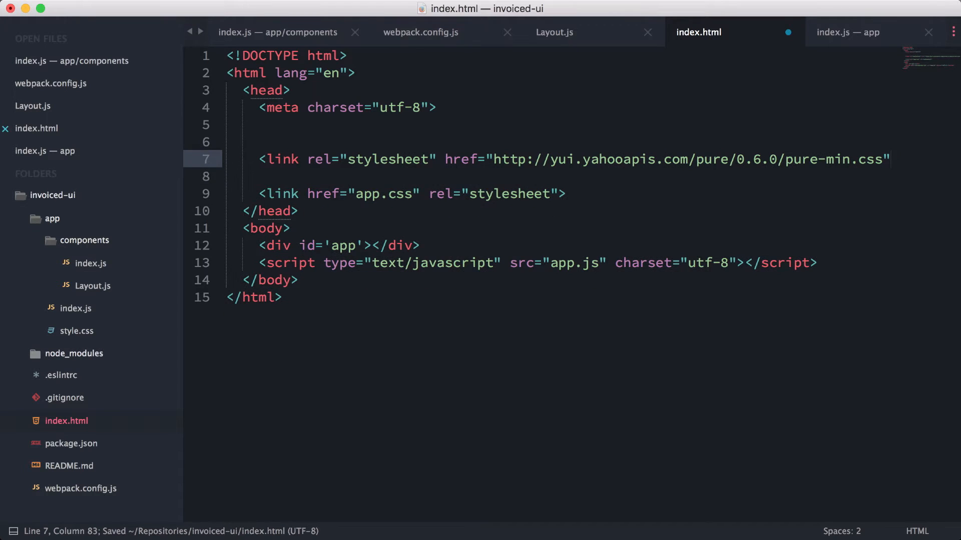
key("enter")
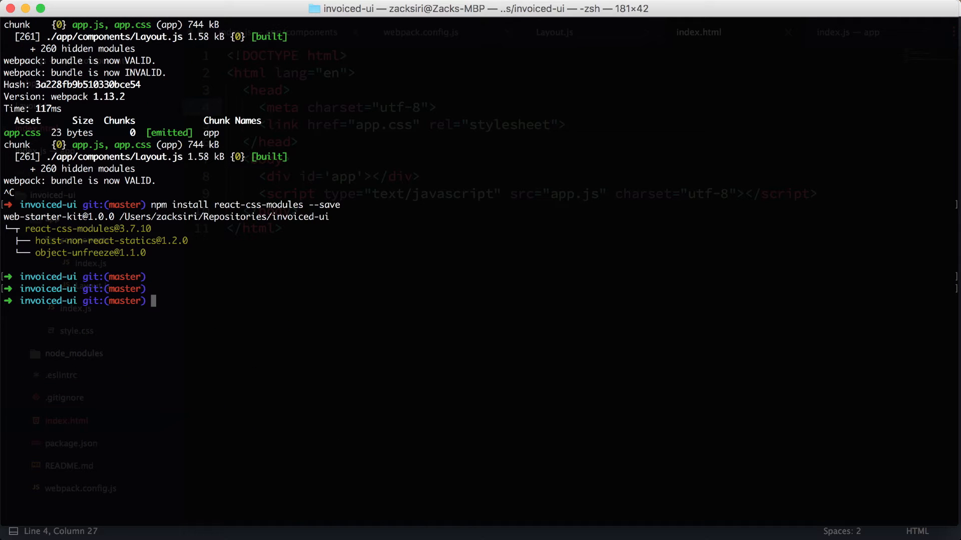
- Run 'npm install purecss --save' in the invoiced-ui project
type("npm i")
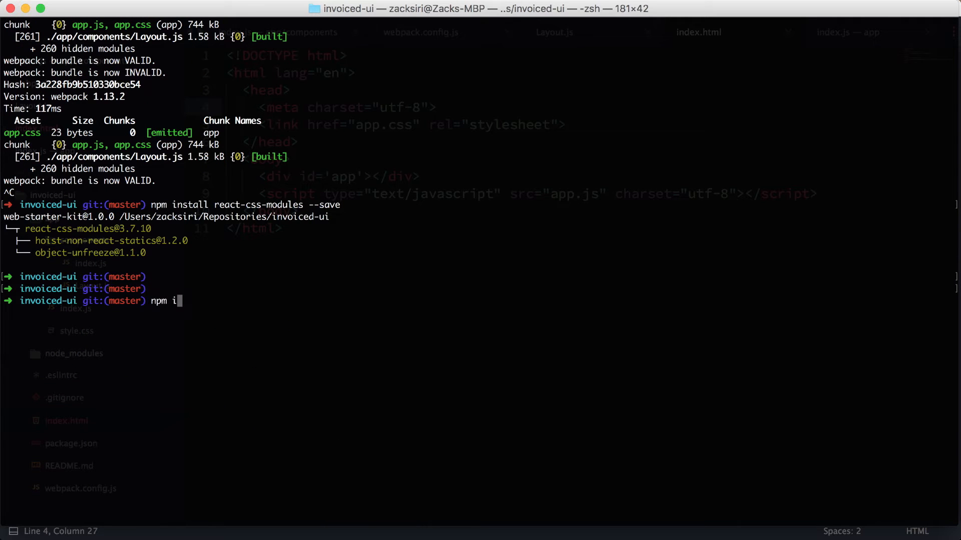
type("nstall purec")
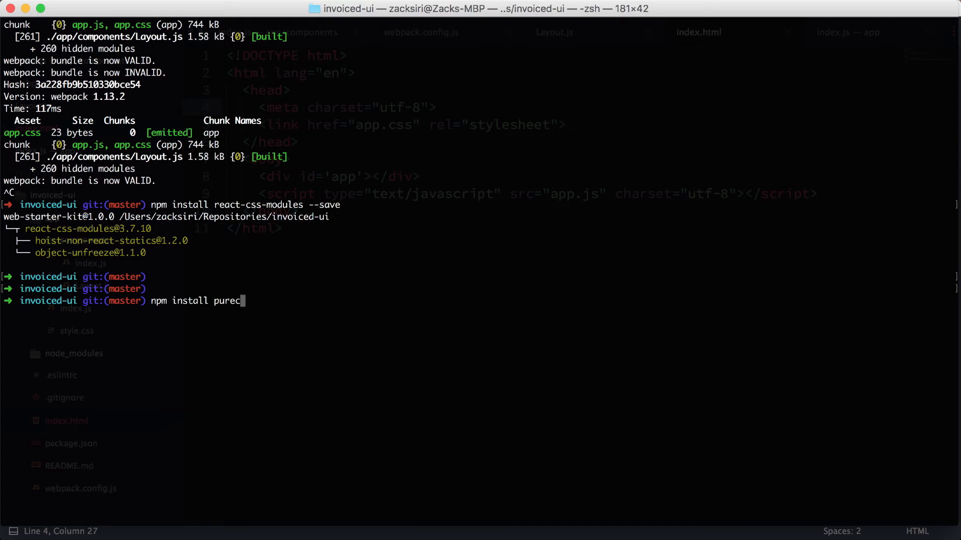
key("Return")
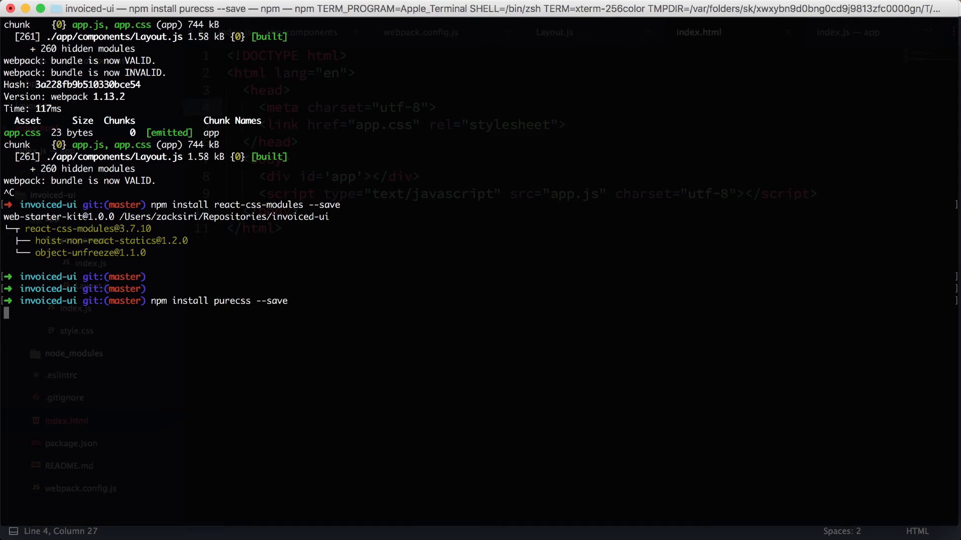
key("Return")
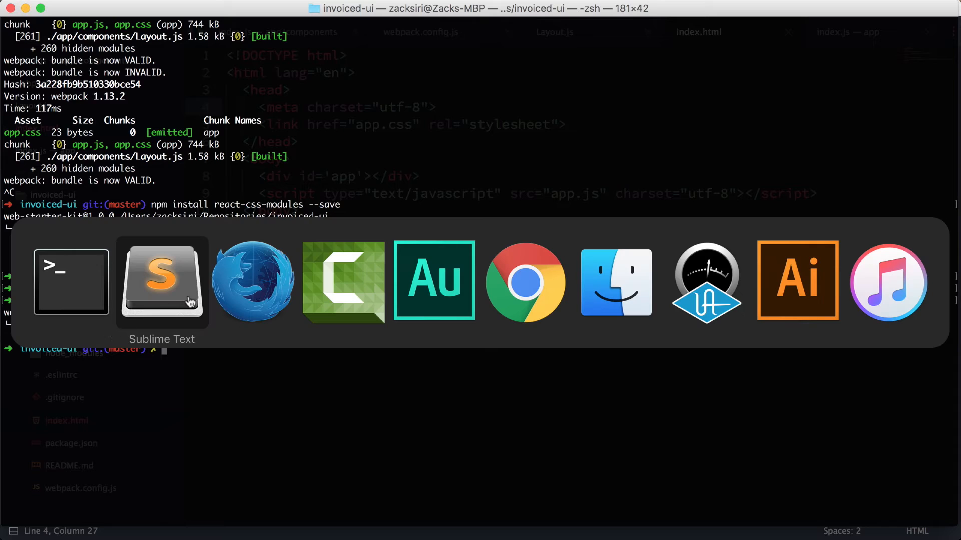
- Expand node_modules to purecss and show its build folder containing pure.css
left_click(162, 282)
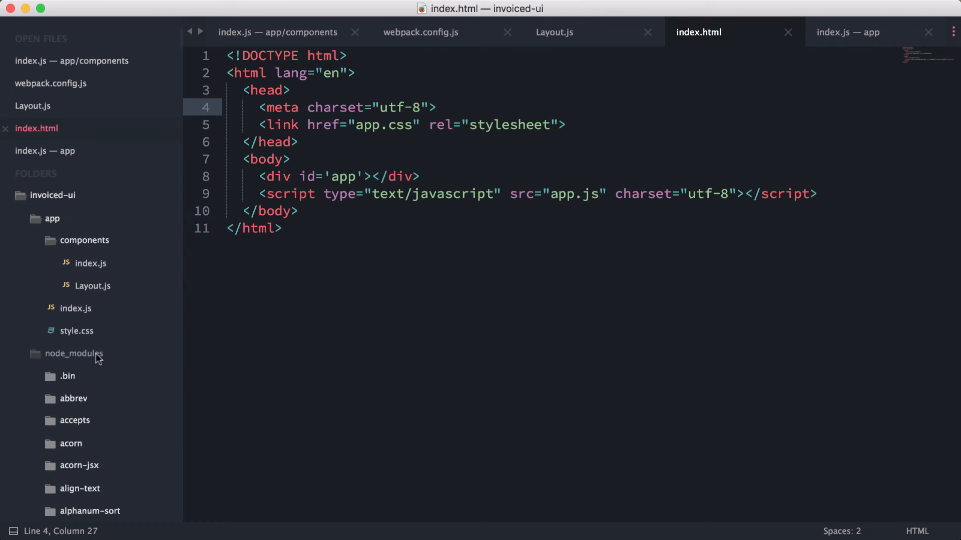
scroll("down", 3)
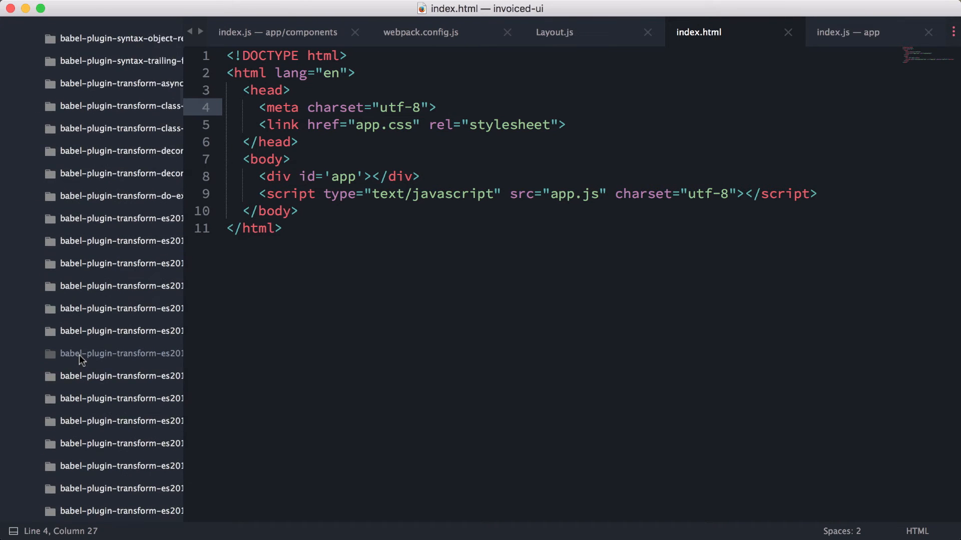
scroll("down", 3)
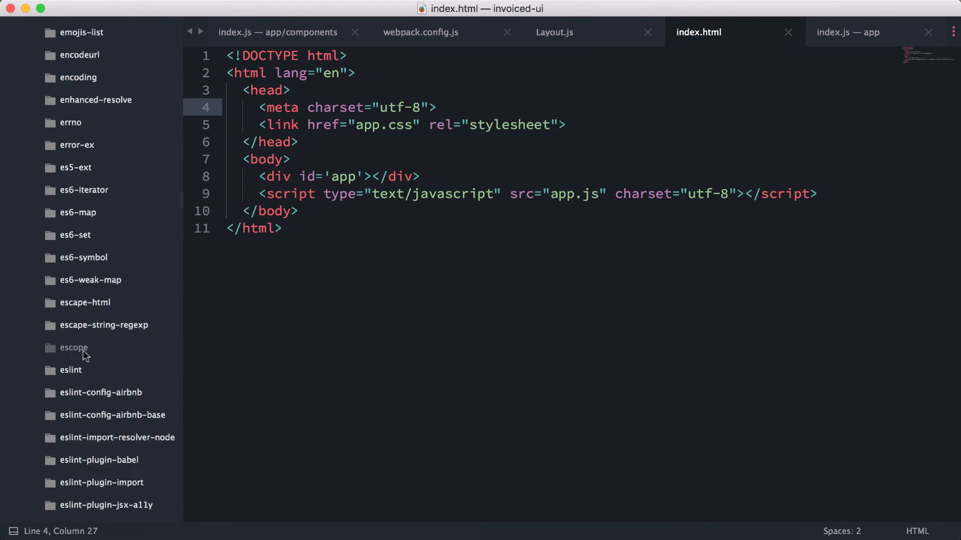
scroll("down", 3)
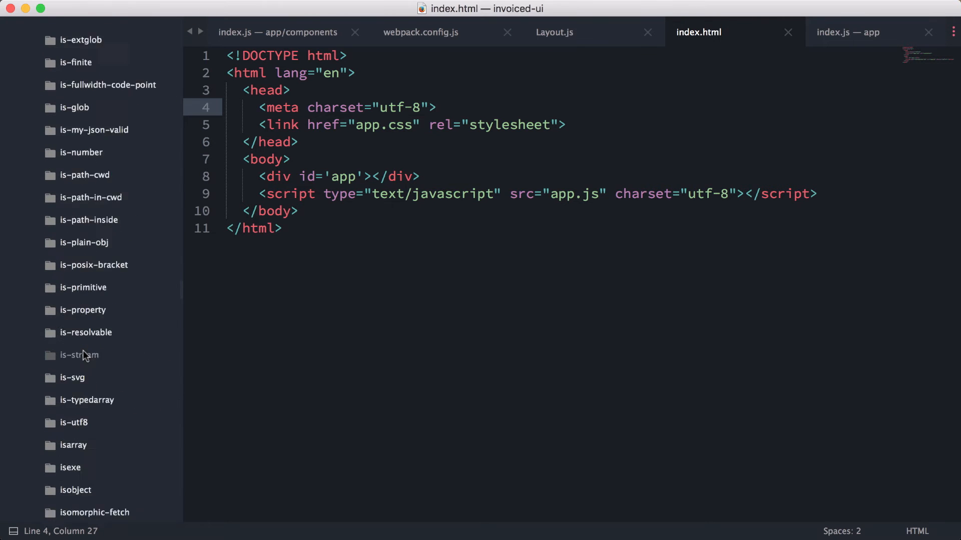
scroll("down", 3)
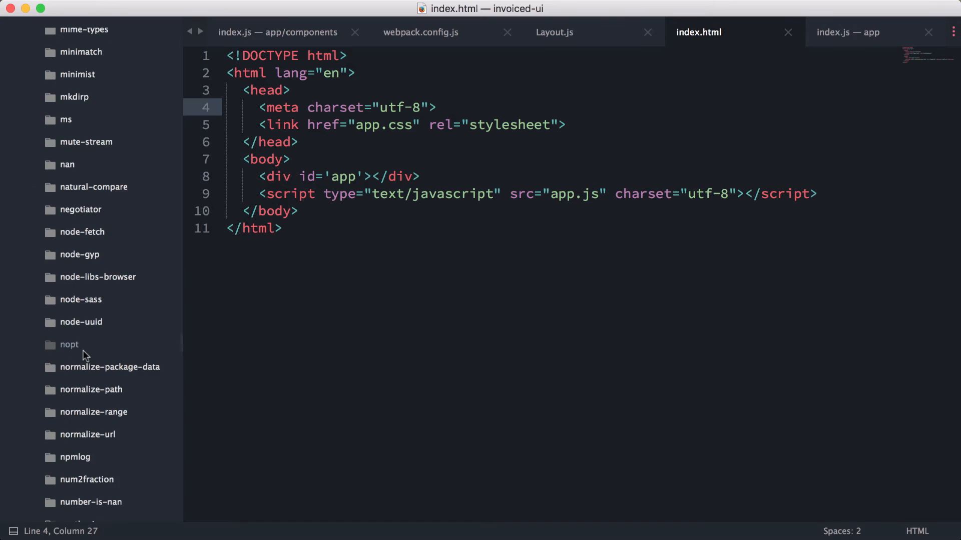
scroll("down", 3)
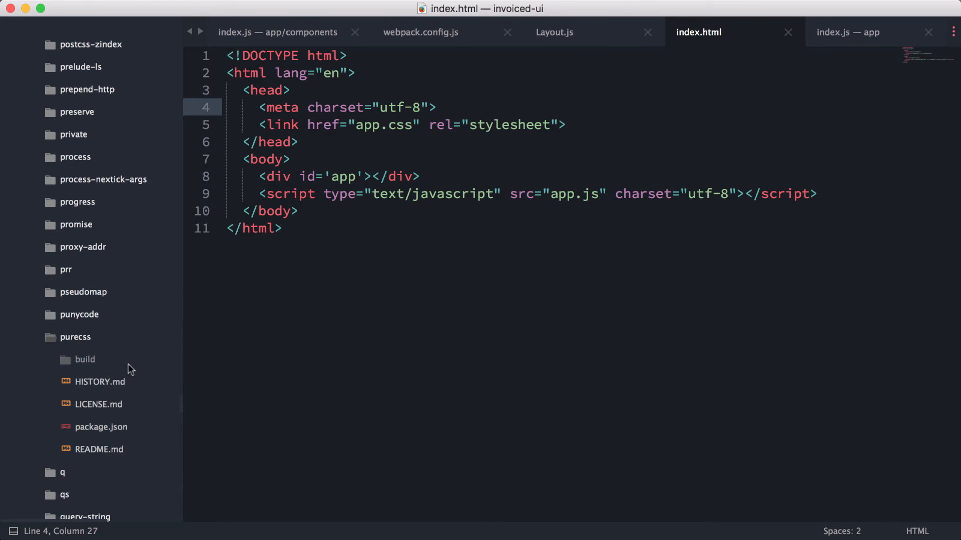
left_click(85, 359)
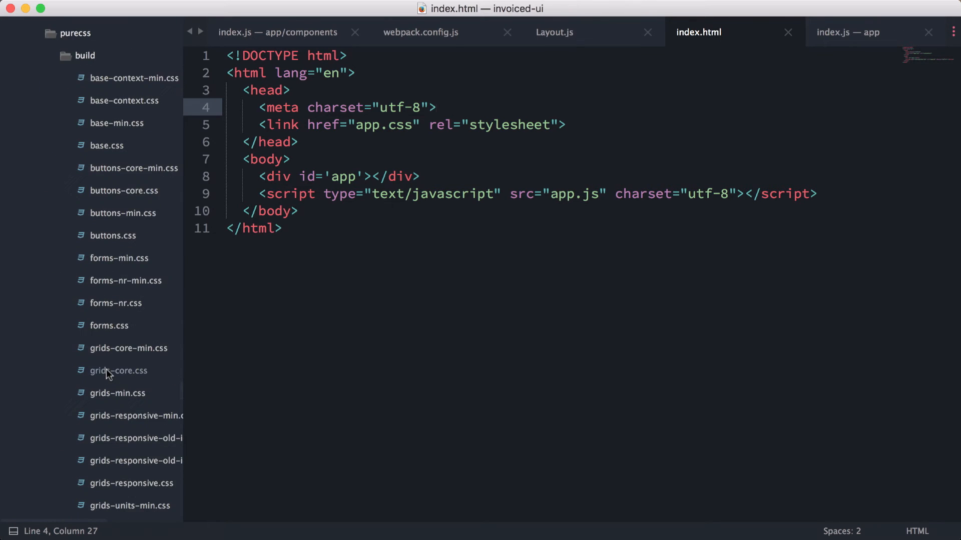
scroll("down", 3)
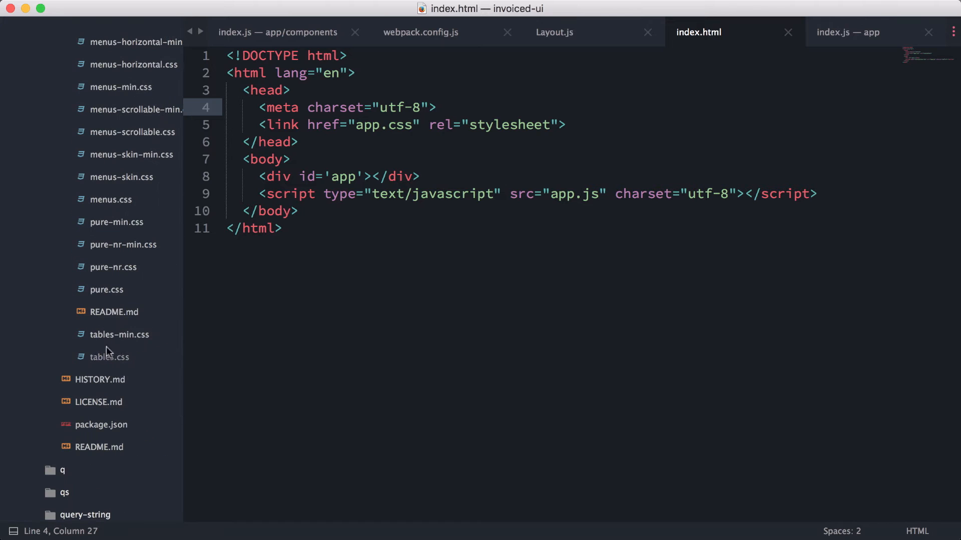
mouse_move(108, 295)
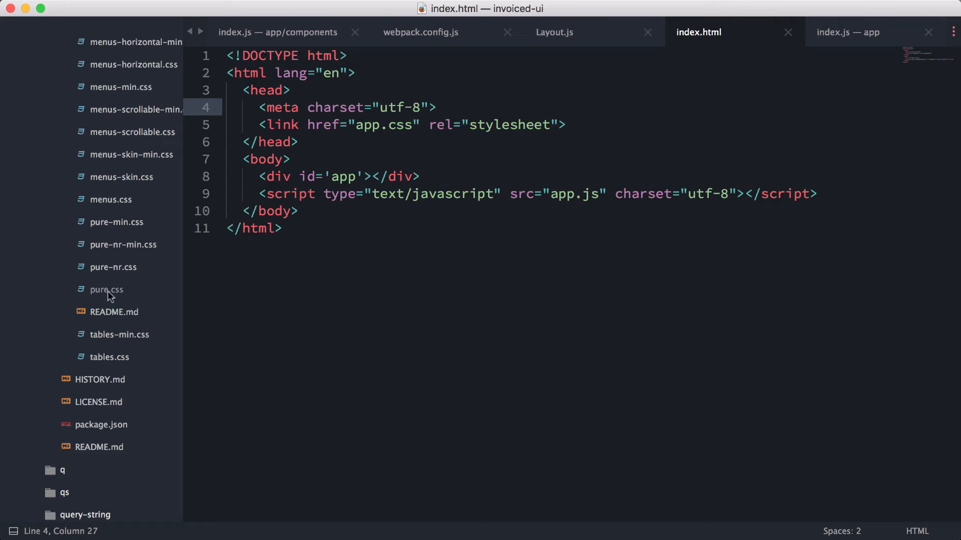
scroll("up", 3)
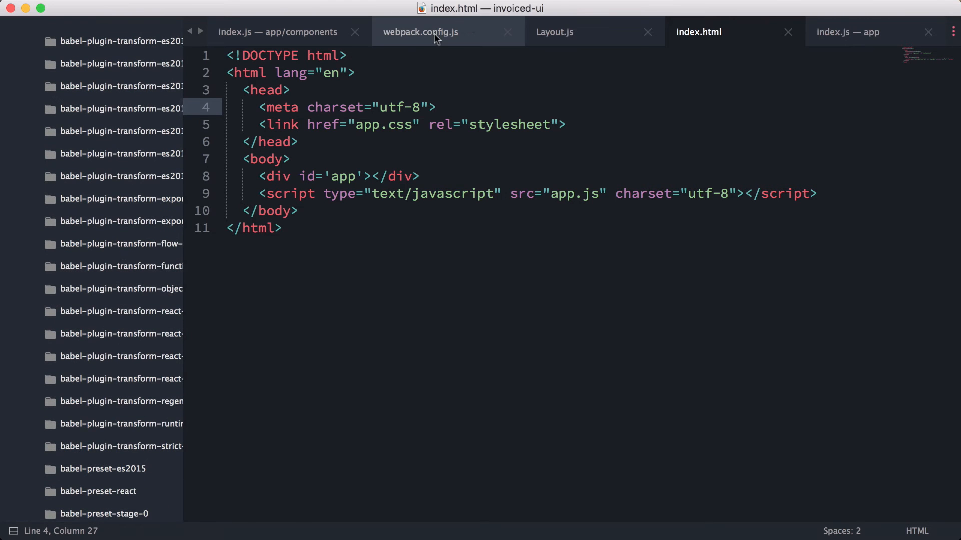
- Look over webpack.config.js and style.css, collapsing node_modules, then return to index.js
left_click(420, 32)
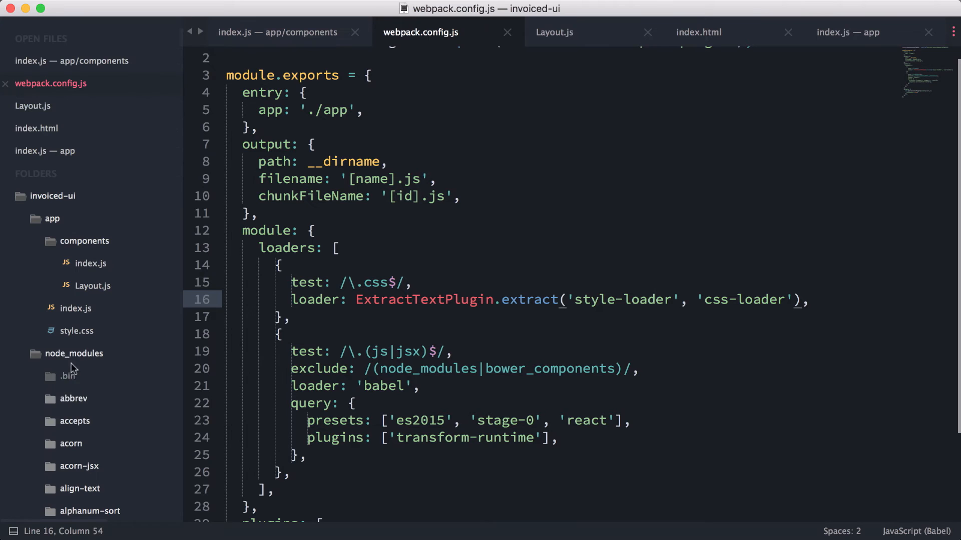
left_click(74, 354)
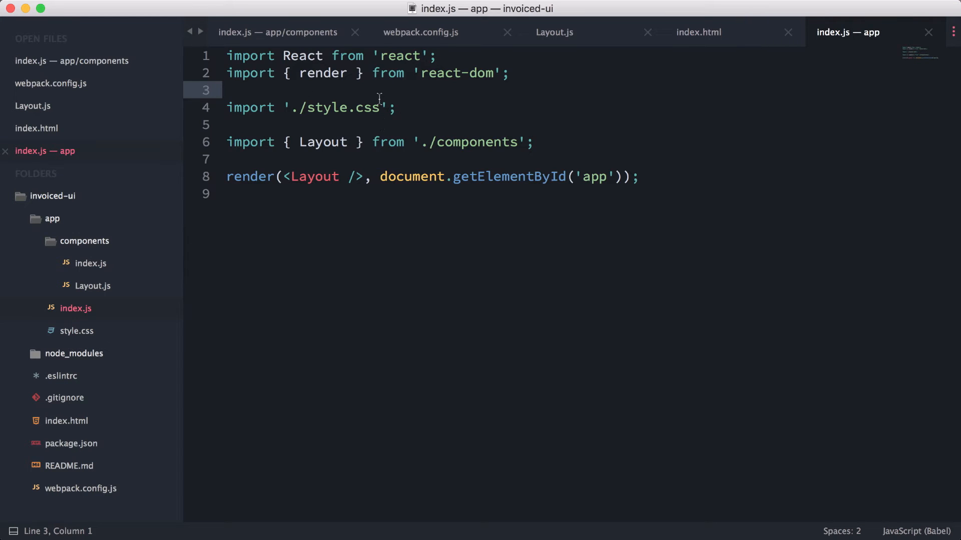
left_click(76, 331)
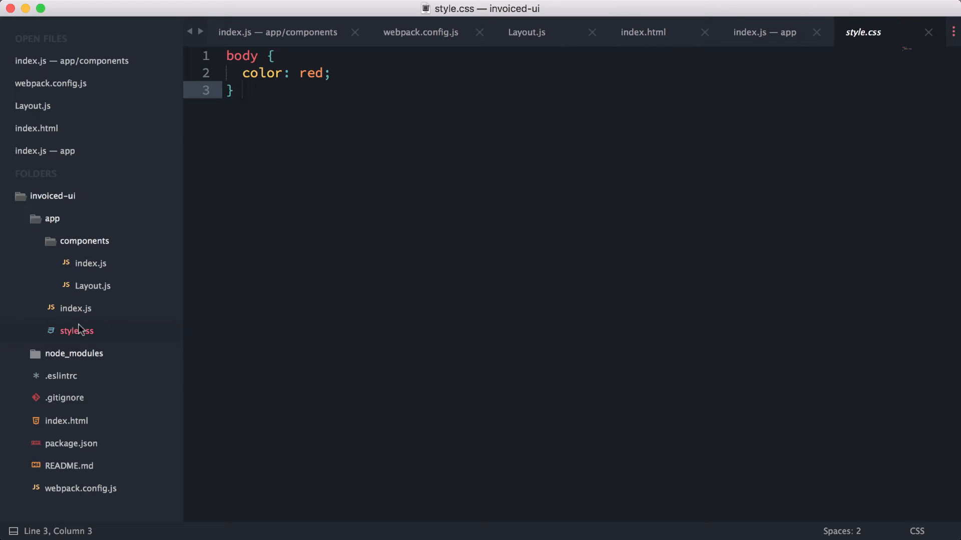
left_click(76, 309)
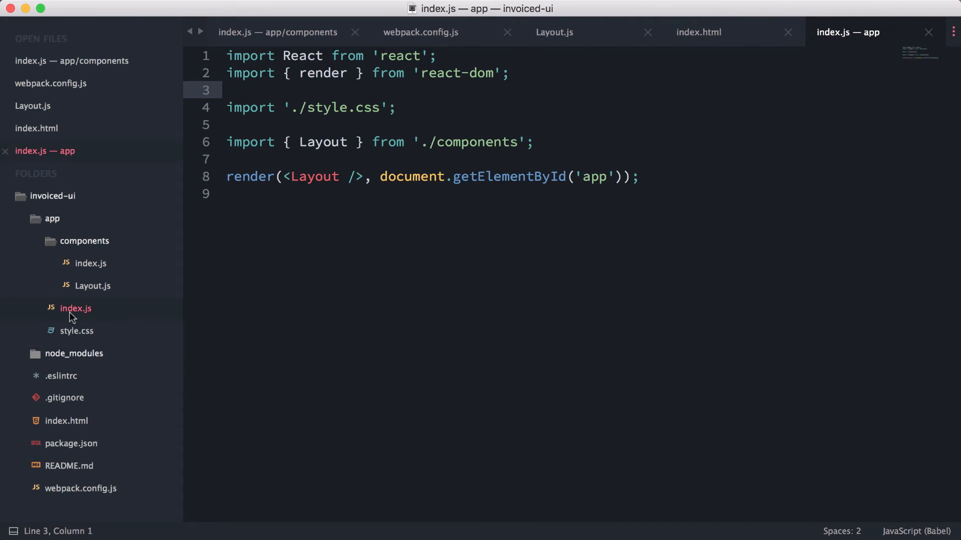
- Change the first line to import 'purecss/build/pure.css'
left_click(397, 107)
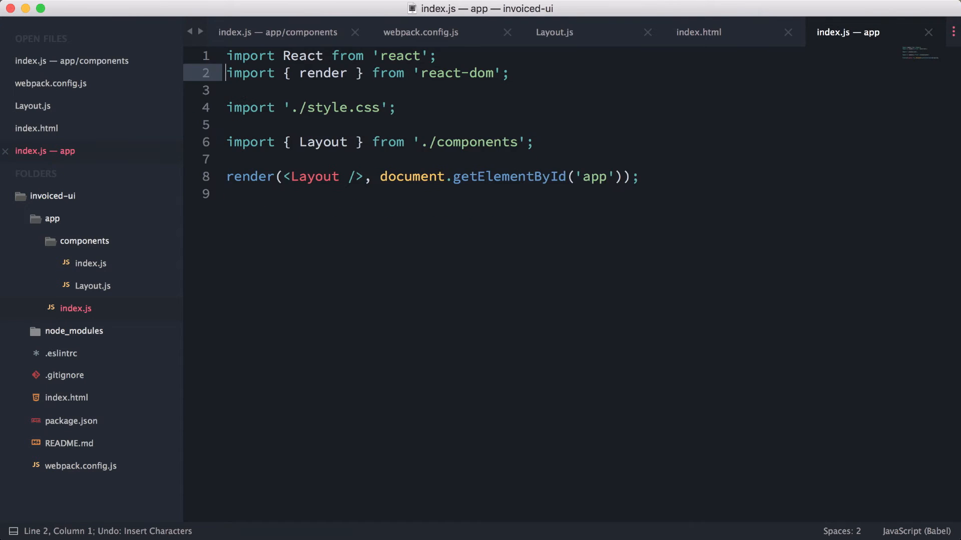
type("import 'pure")
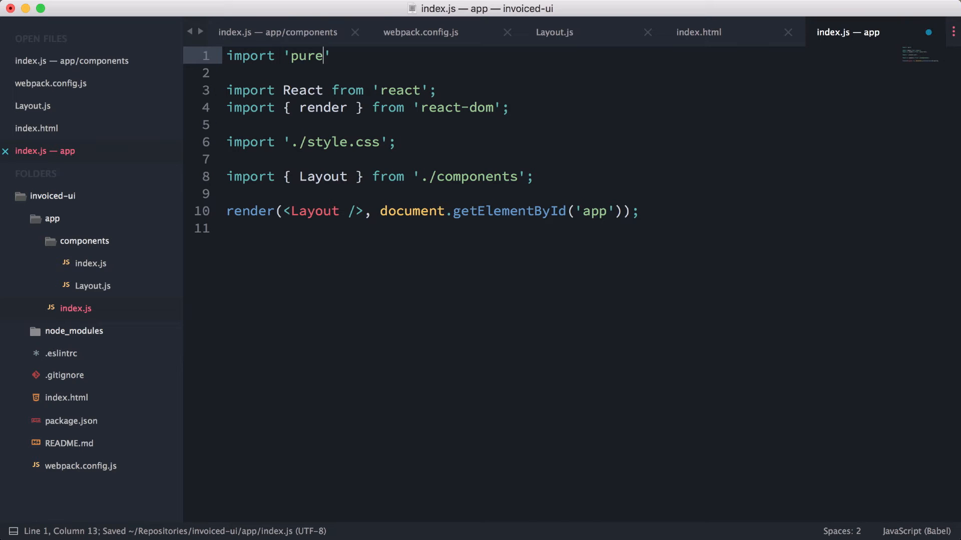
type("css/bu")
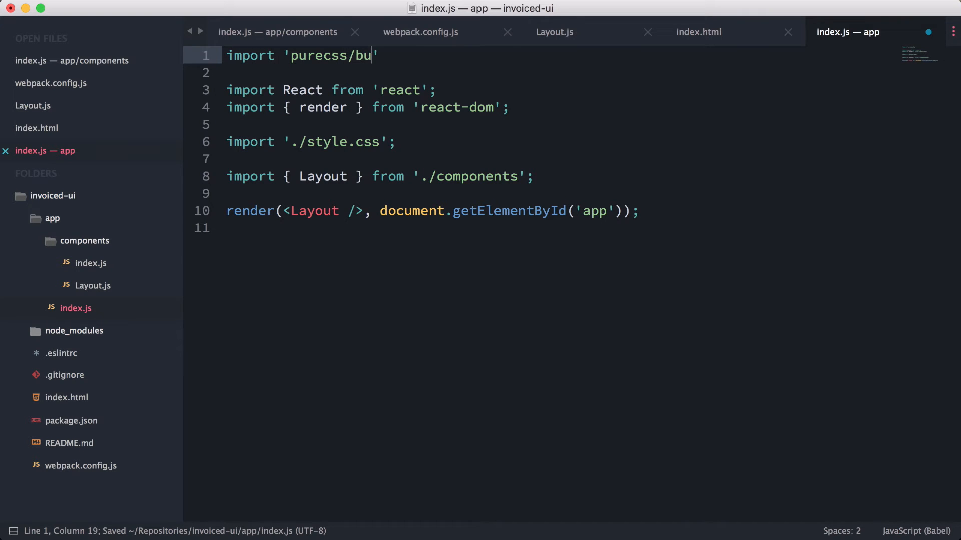
type("ild/pure.css")
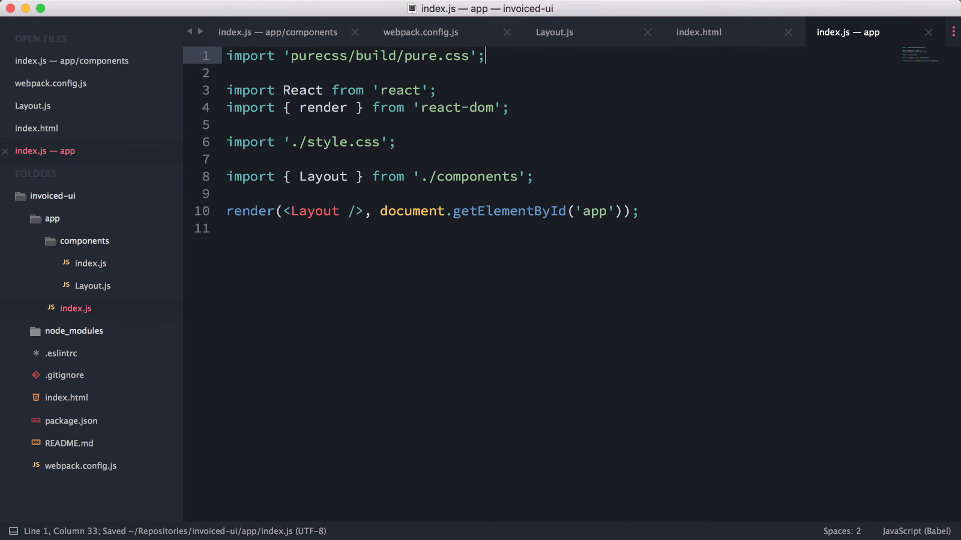
- Delete the ./style.css import line
left_click(415, 55)
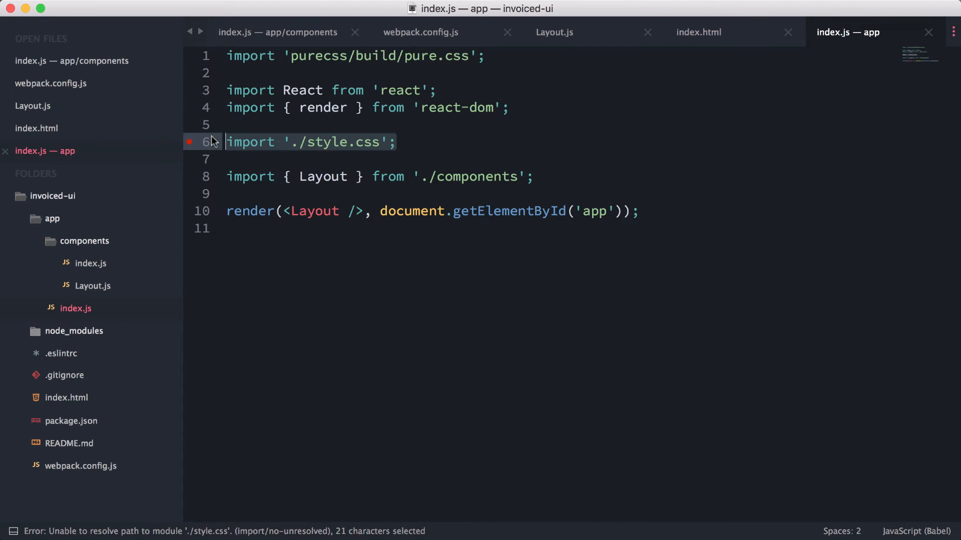
key("Backspace")
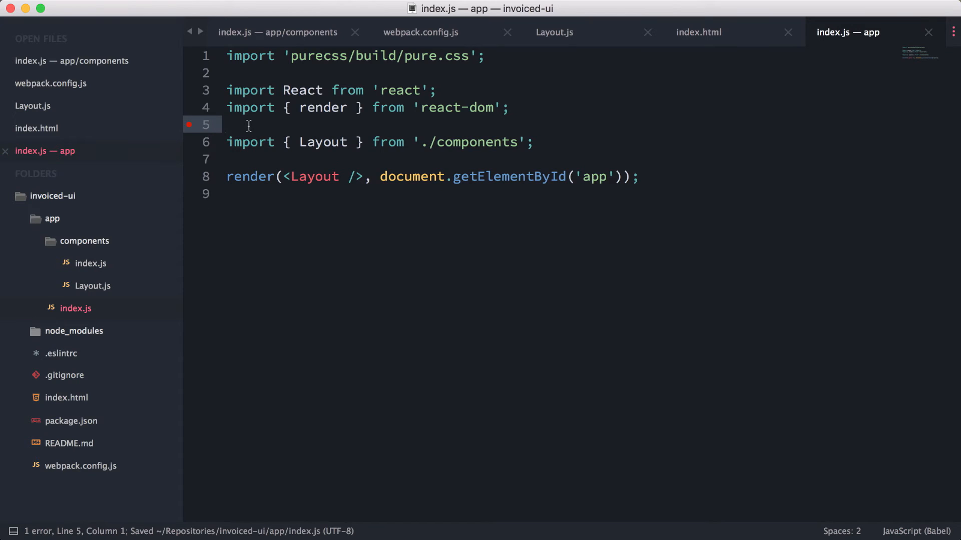
mouse_move(354, 155)
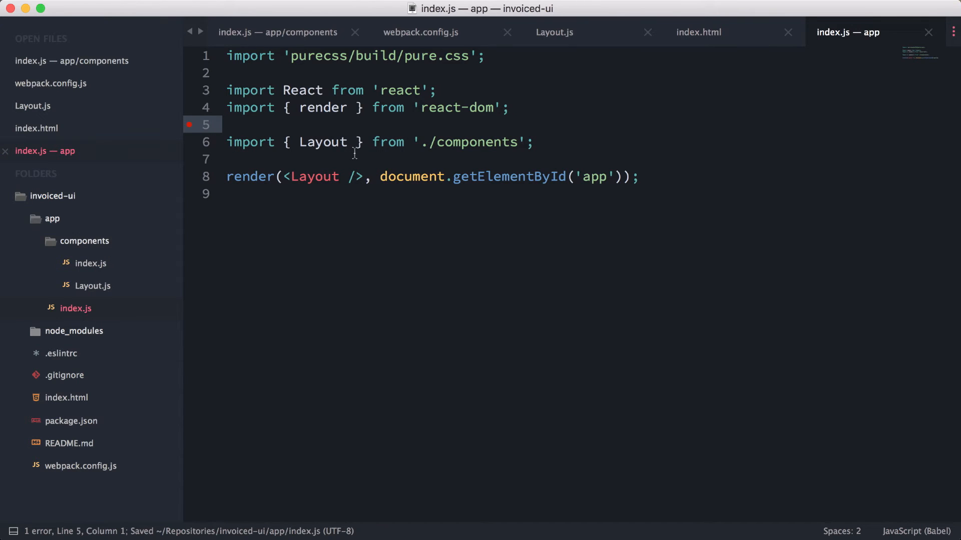
left_click(229, 159)
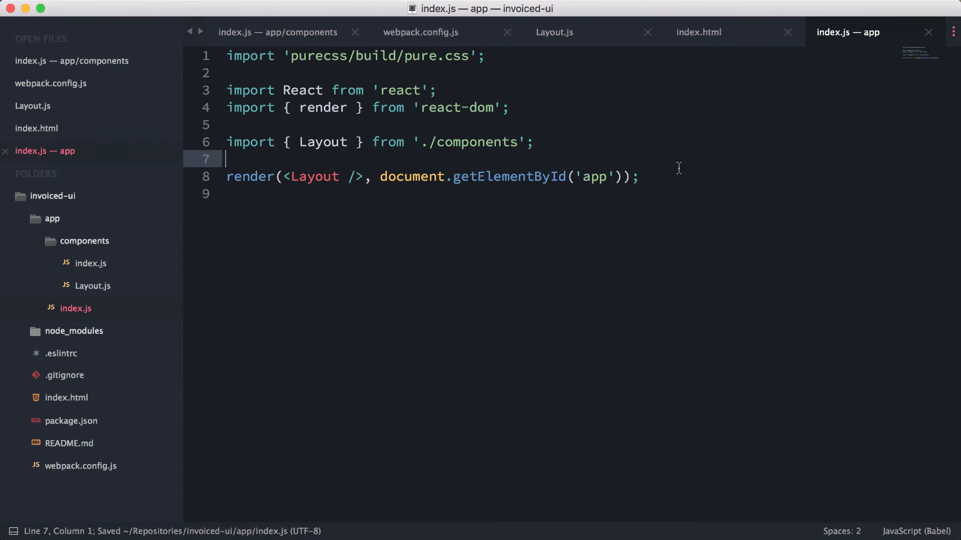
- Add className='pure-g' to Layout.js's root div and select the 'Hello from Layout' text
left_click(553, 32)
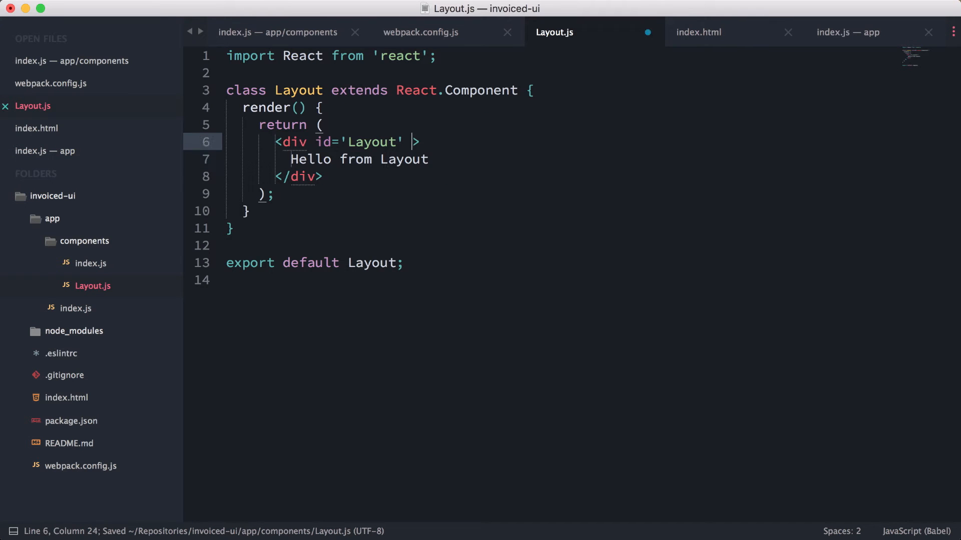
type("class")
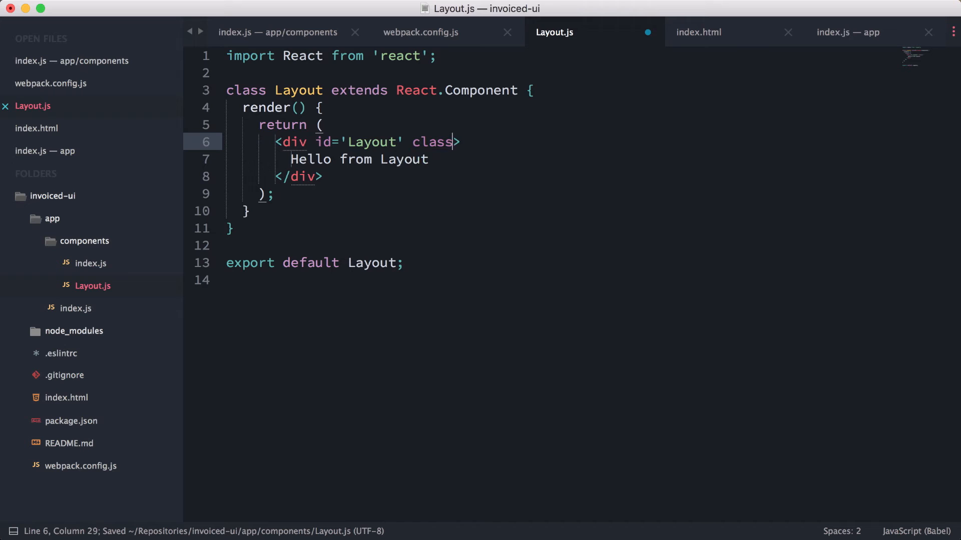
type("Name=''")
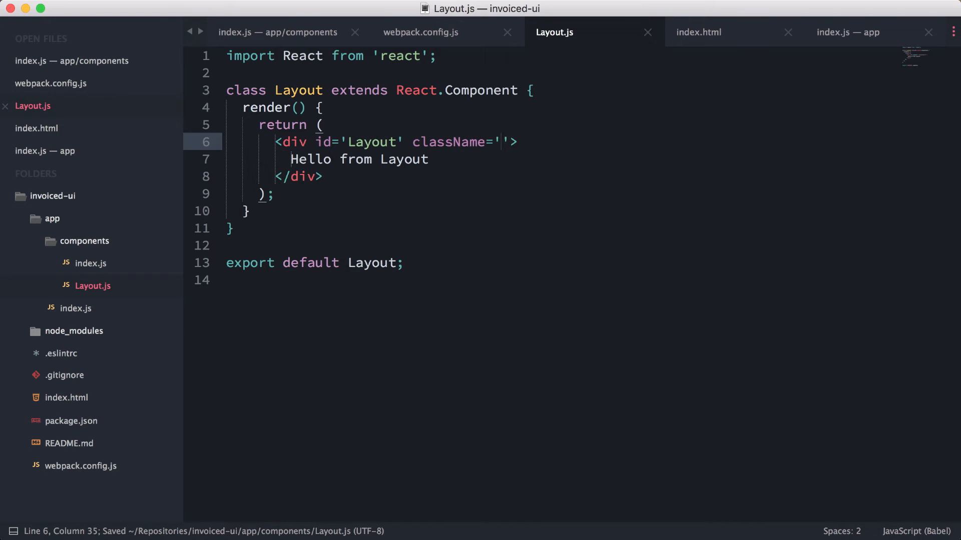
type("pure-g")
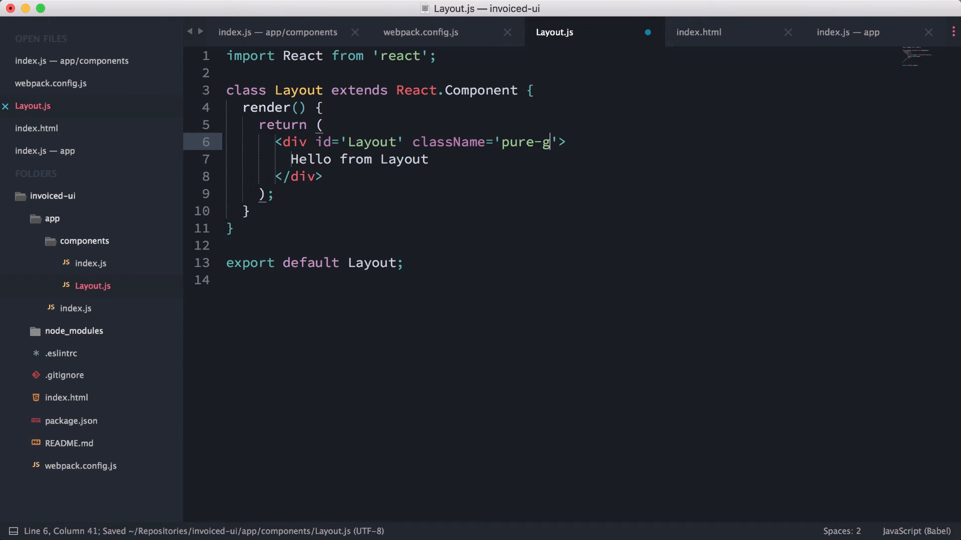
left_click(293, 159)
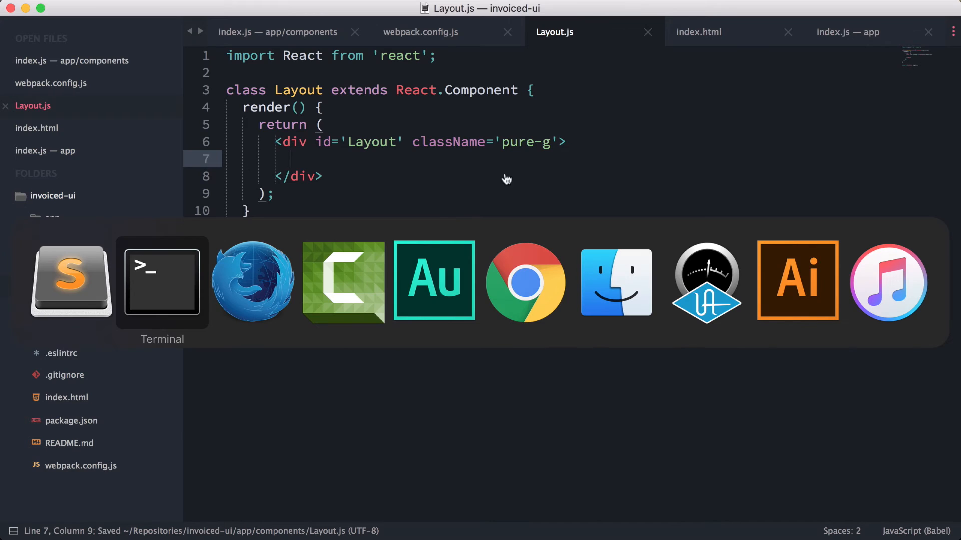
- Bring up the Pure Grids docs in Firefox and scroll to the three-column example
left_click(251, 281)
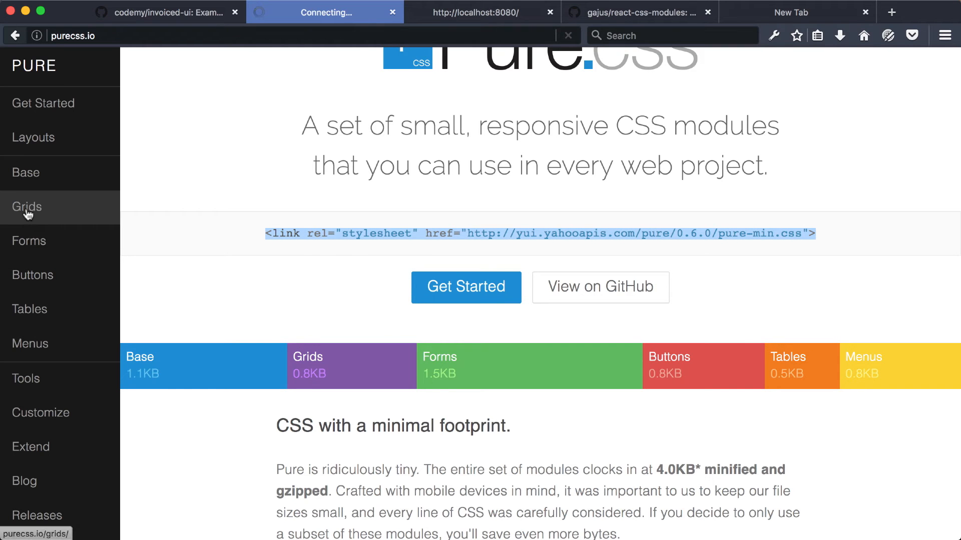
left_click(27, 207)
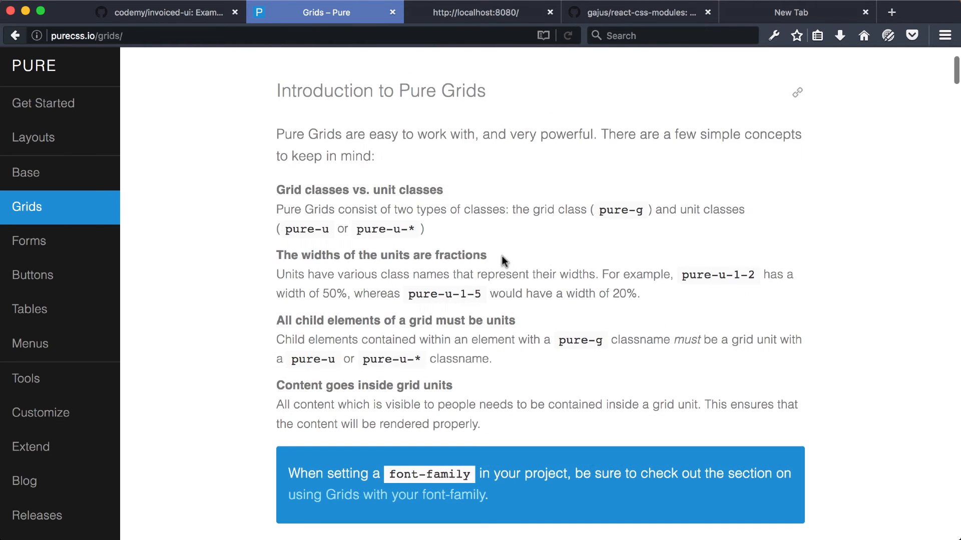
scroll("down", 3)
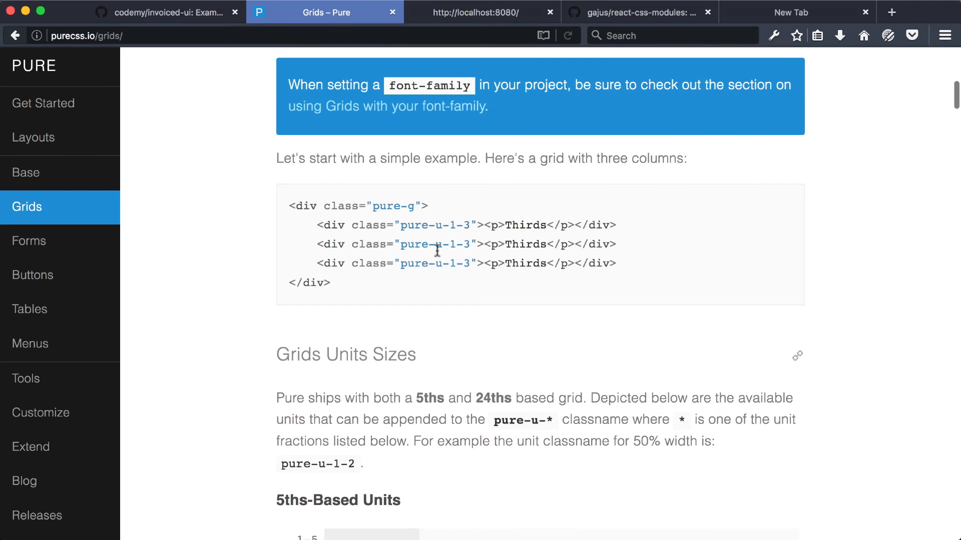
mouse_move(451, 263)
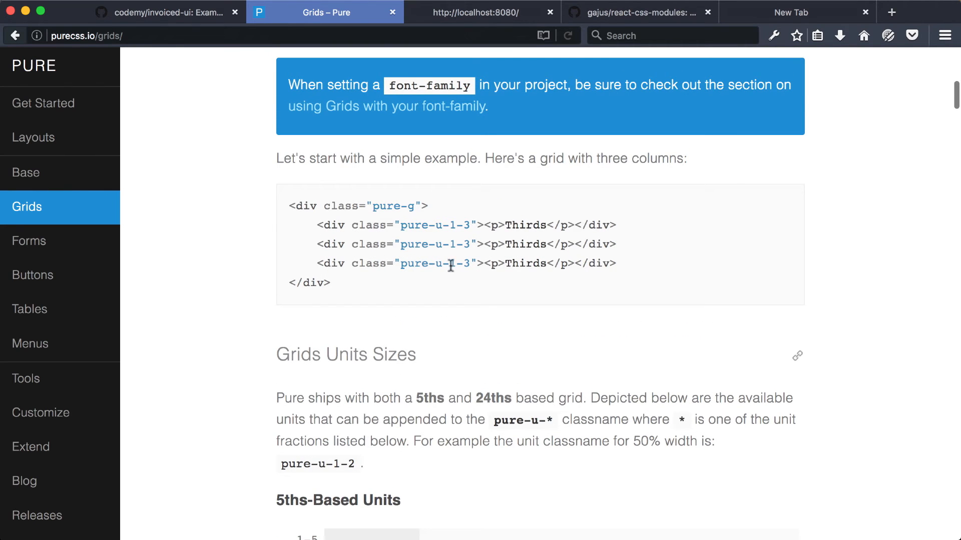
mouse_move(427, 226)
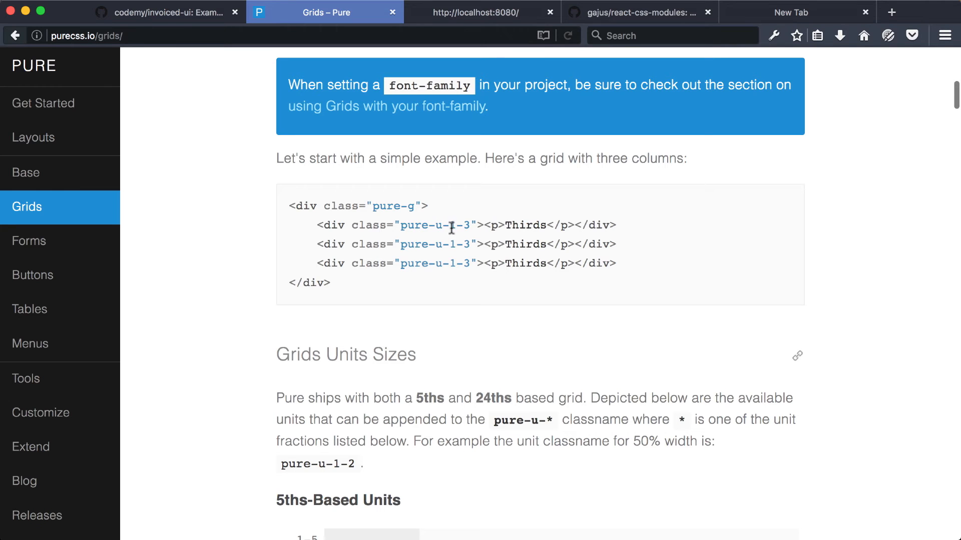
mouse_move(497, 227)
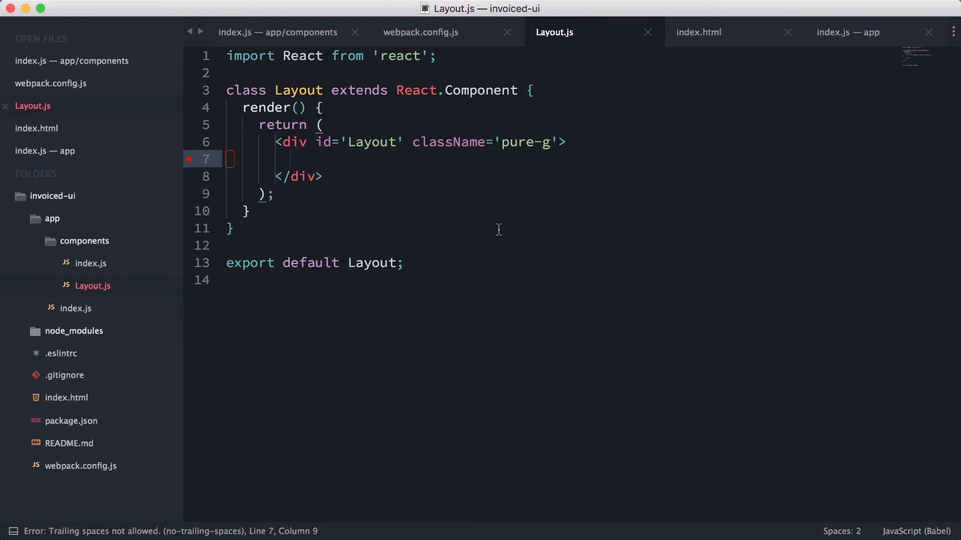
- Add three pure-u-1-3 divs labelled First, Second and Third inside the pure-g div
type("<div className='pureg")
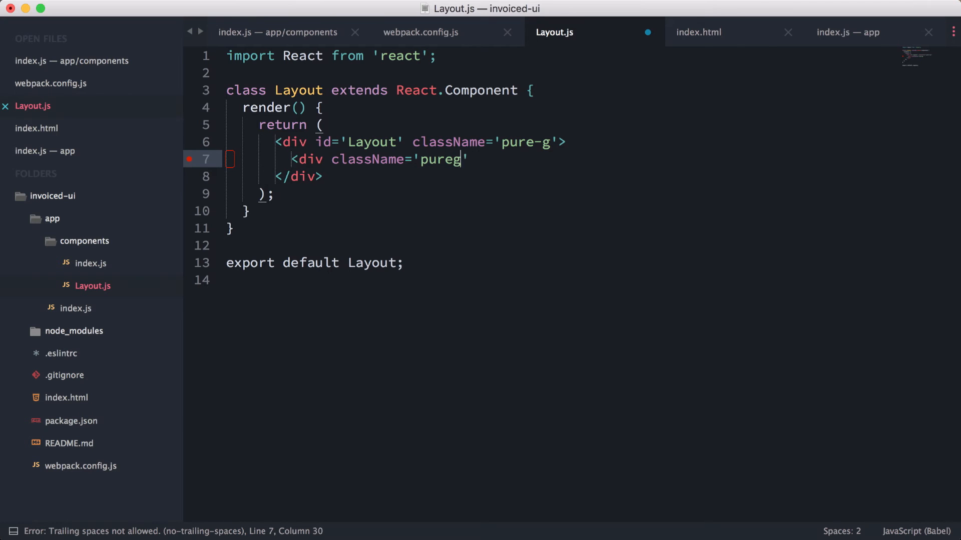
type("-u-1-3")
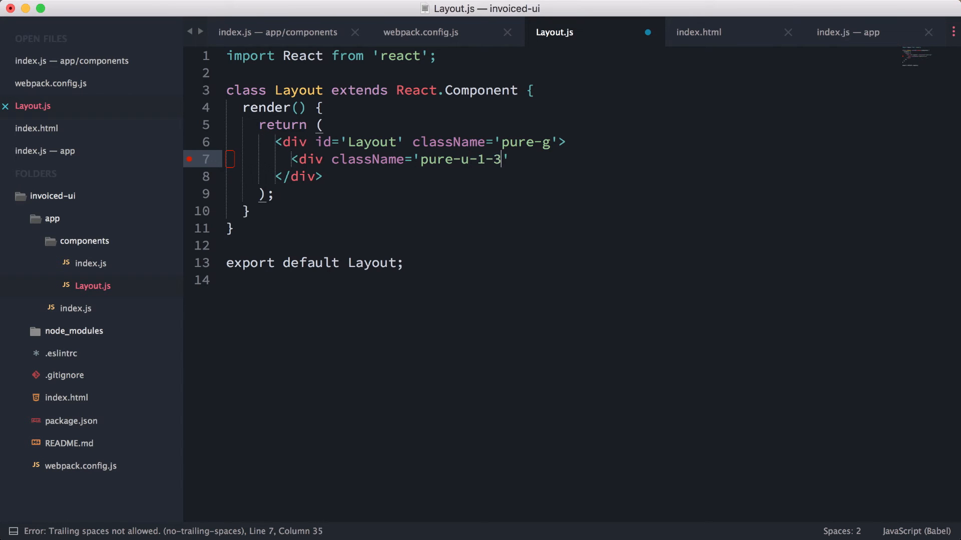
type("></div>")
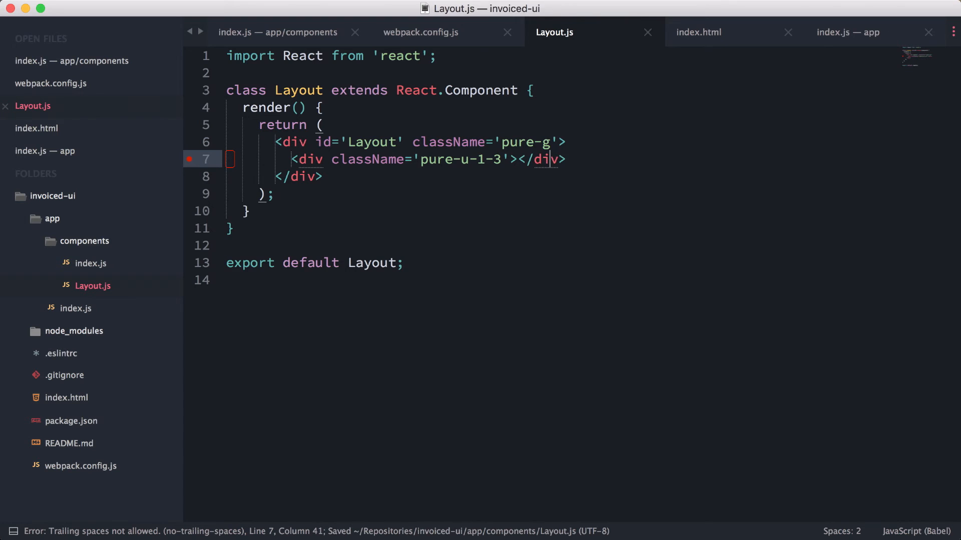
type("First")
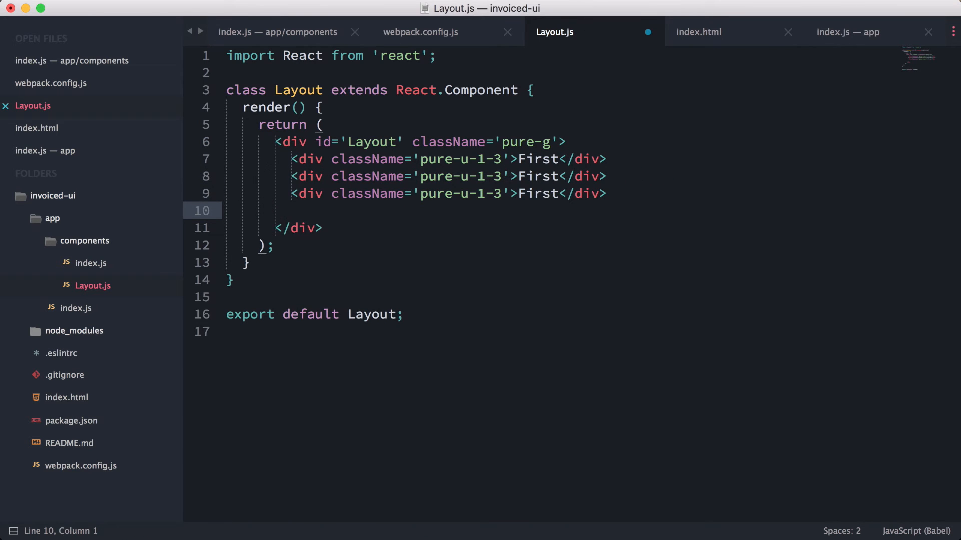
type("Second")
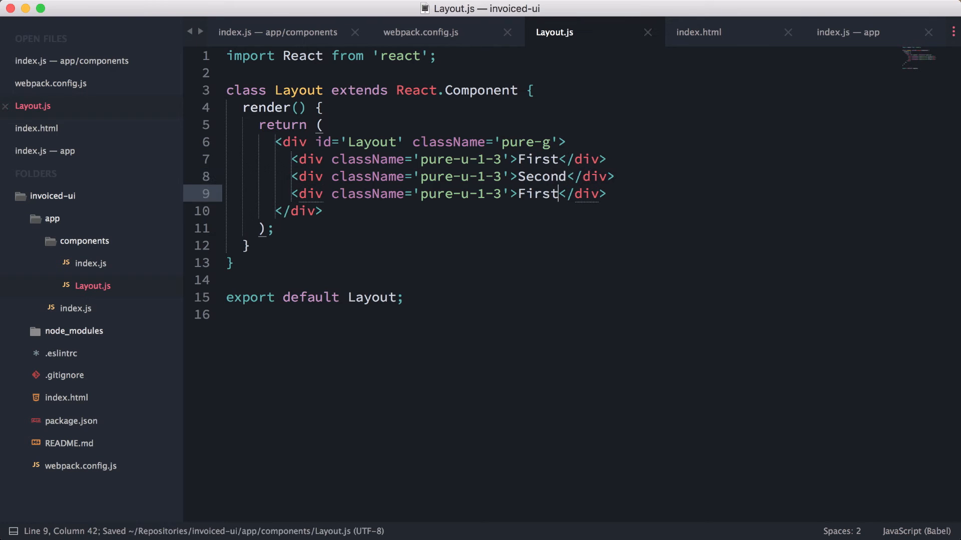
type("Third")
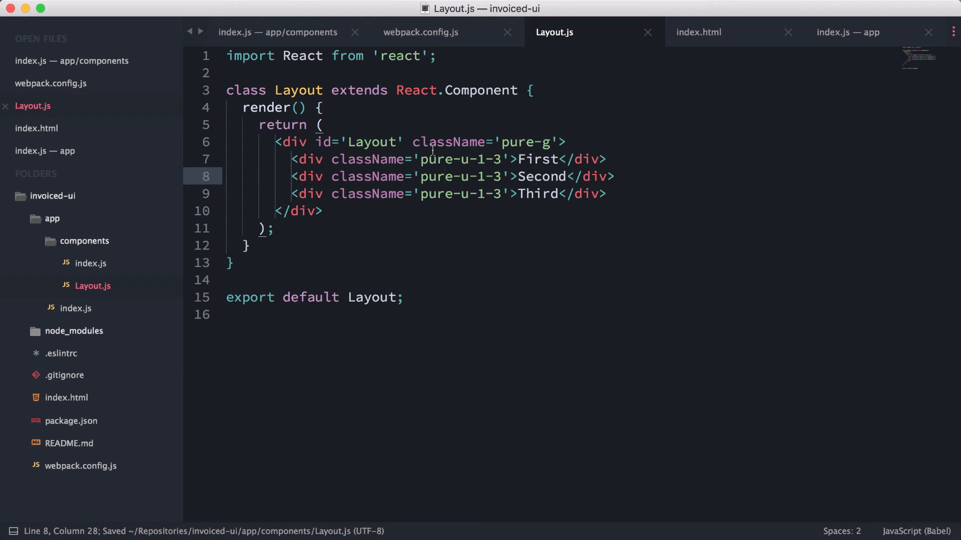
left_click(473, 159)
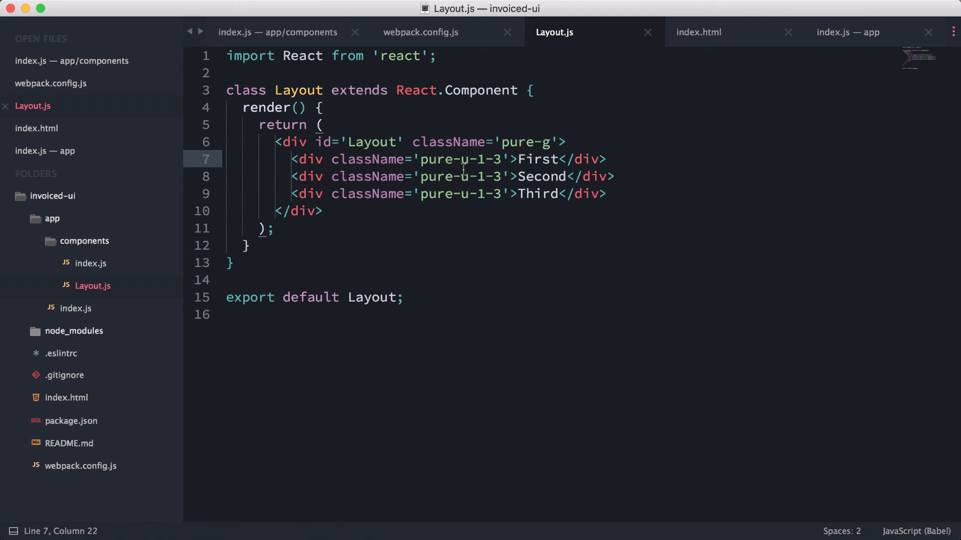
left_click(324, 12)
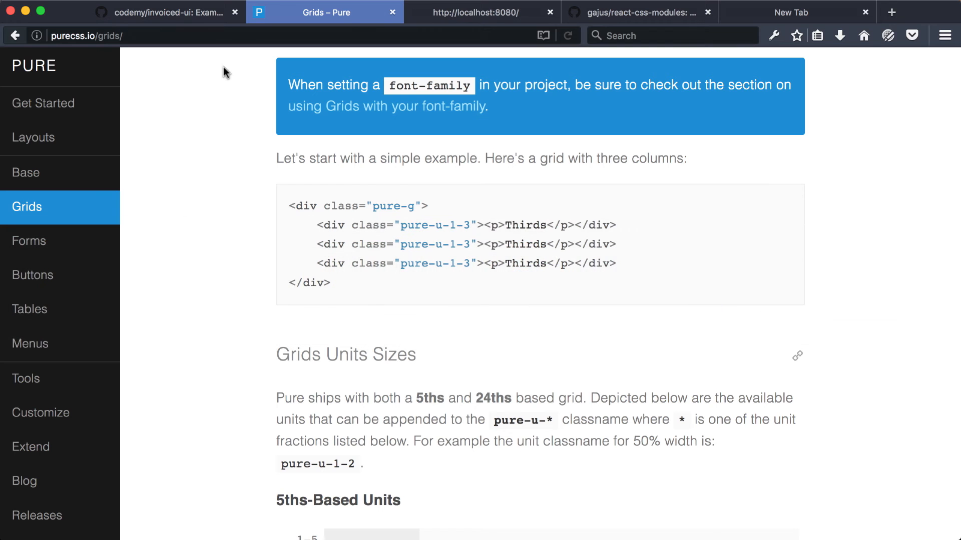
- Relaunch the development server with npm start in Terminal
left_click(481, 12)
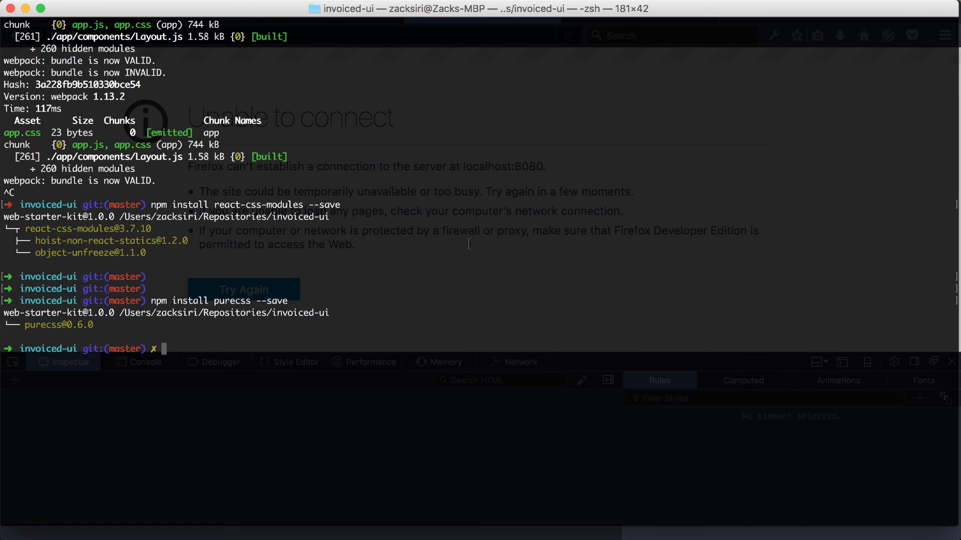
type("npm star")
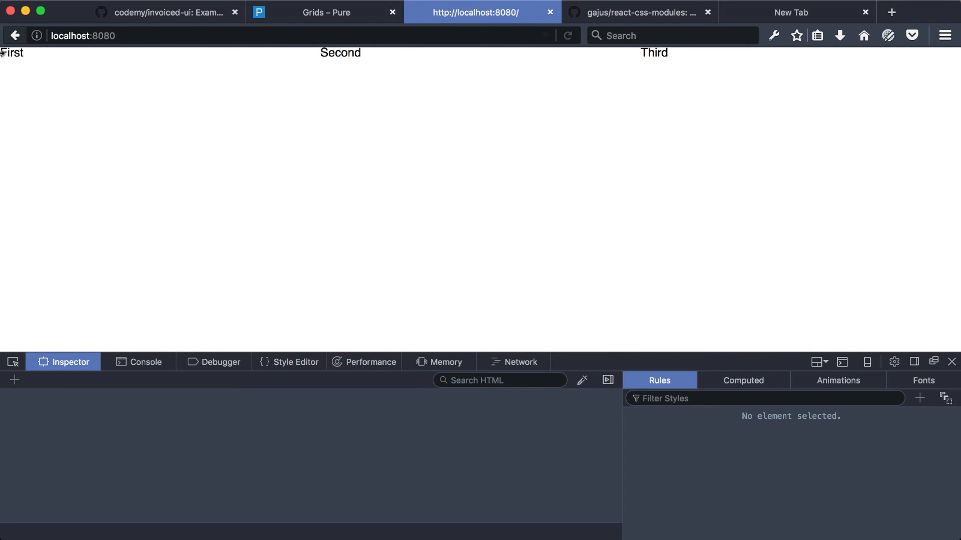
mouse_move(30, 66)
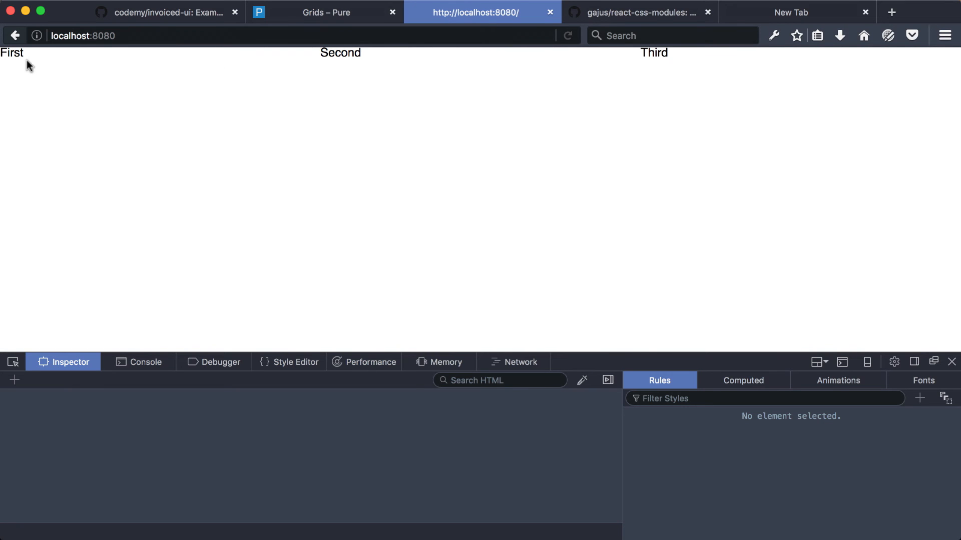
mouse_move(16, 74)
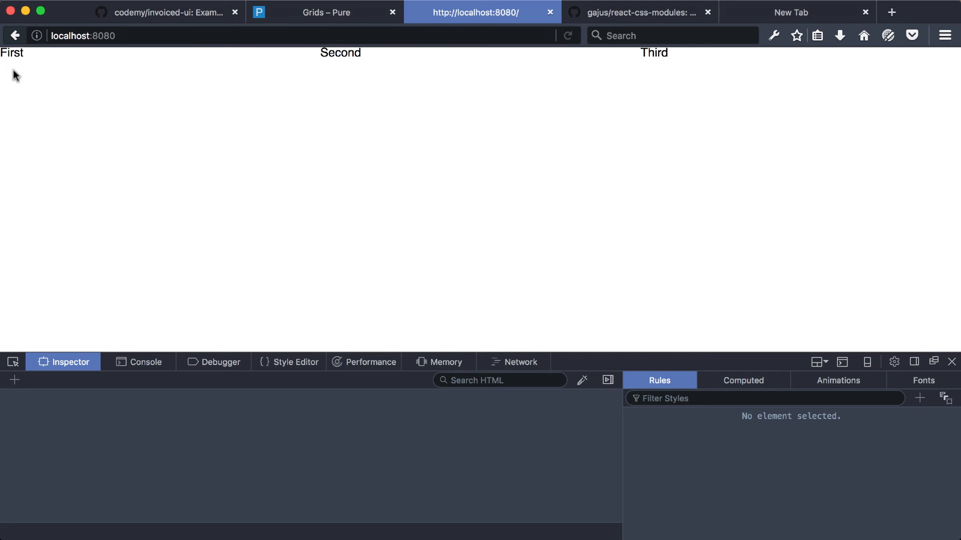
mouse_move(134, 93)
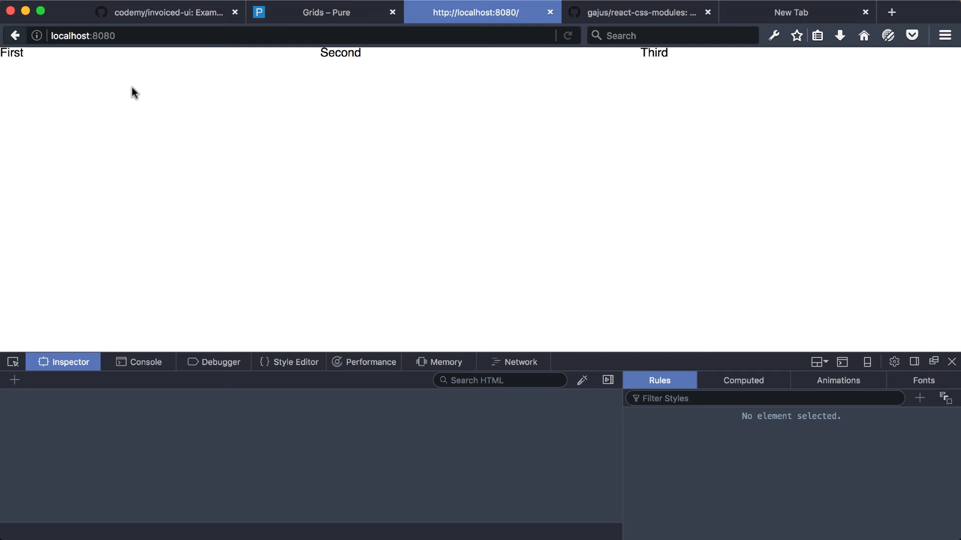
mouse_move(348, 55)
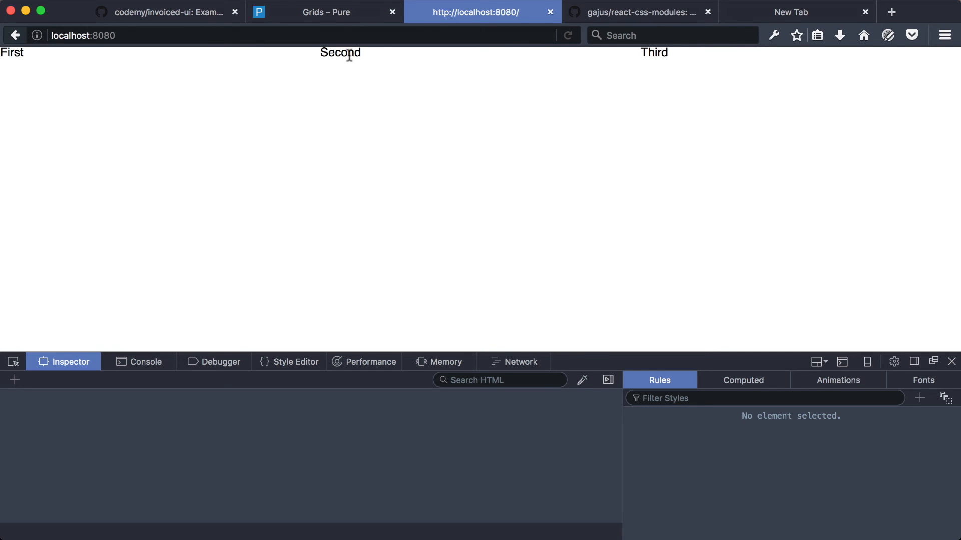